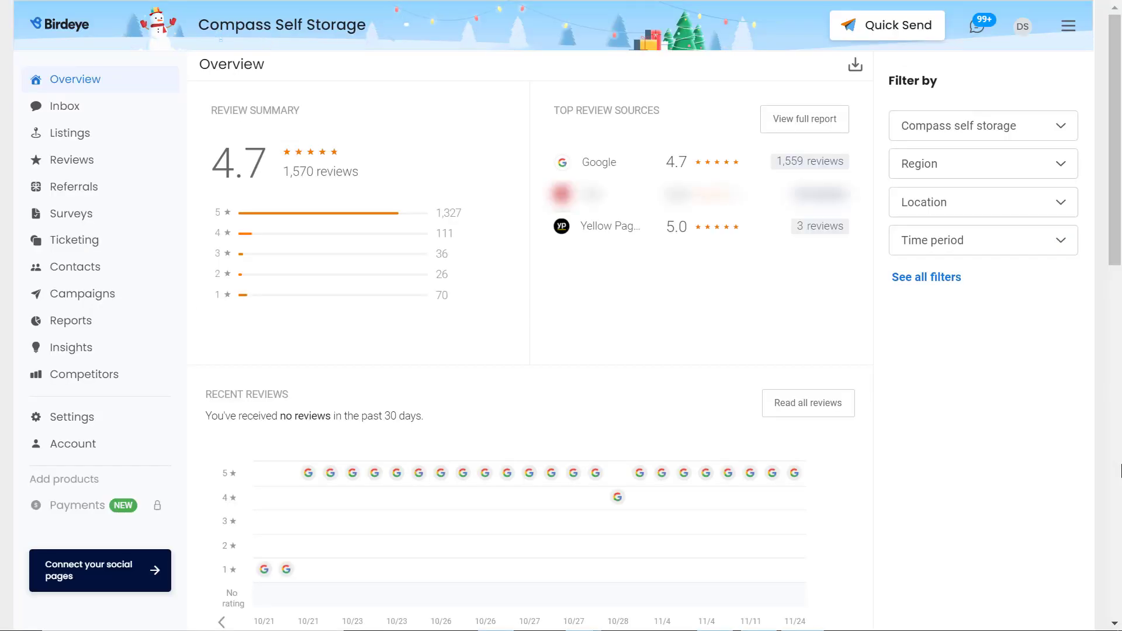
# Go to business Settings and expand the Integrations list (Google, Facebook, Instagram...).
pyautogui.click(71, 416)
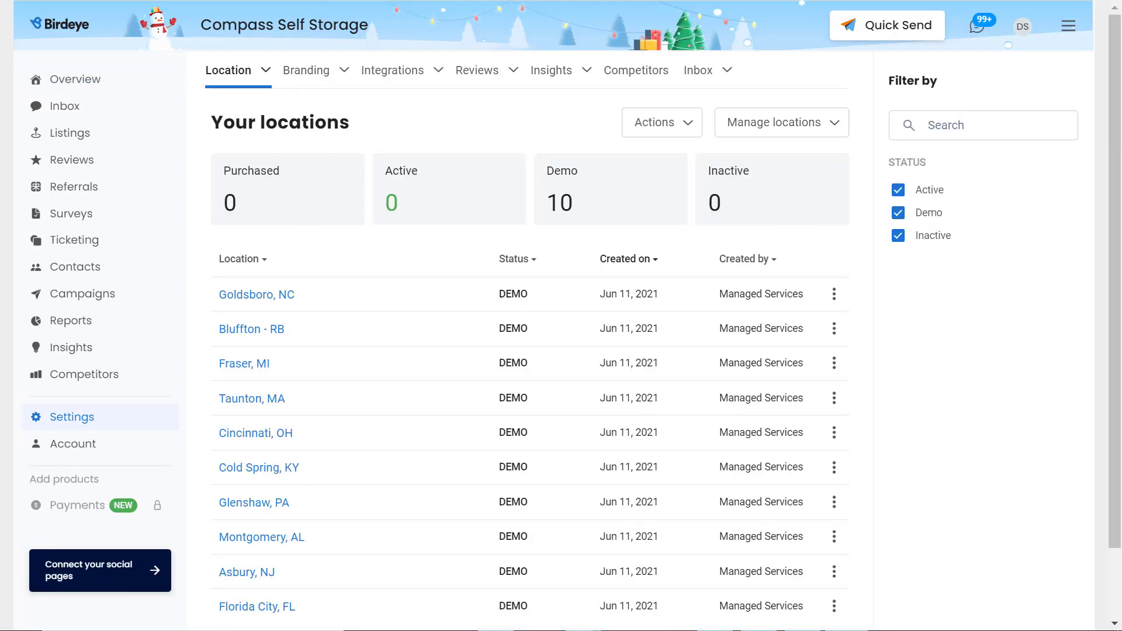
pyautogui.click(393, 70)
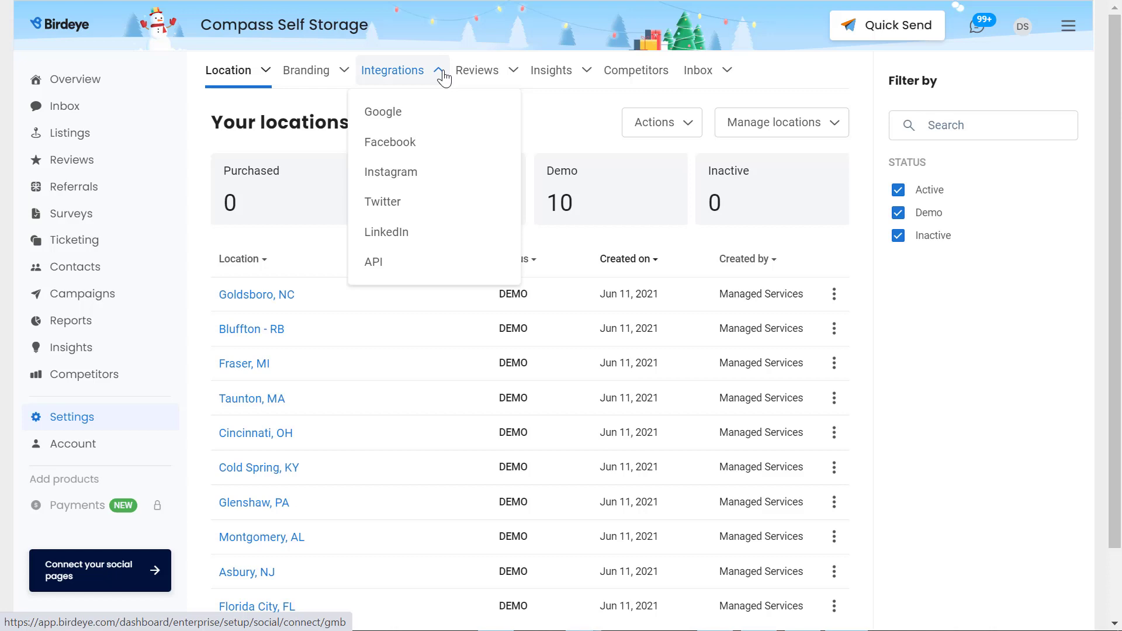
# Choose the API integration to reveal the business ID, API key and SFTP credentials.
pyautogui.click(373, 262)
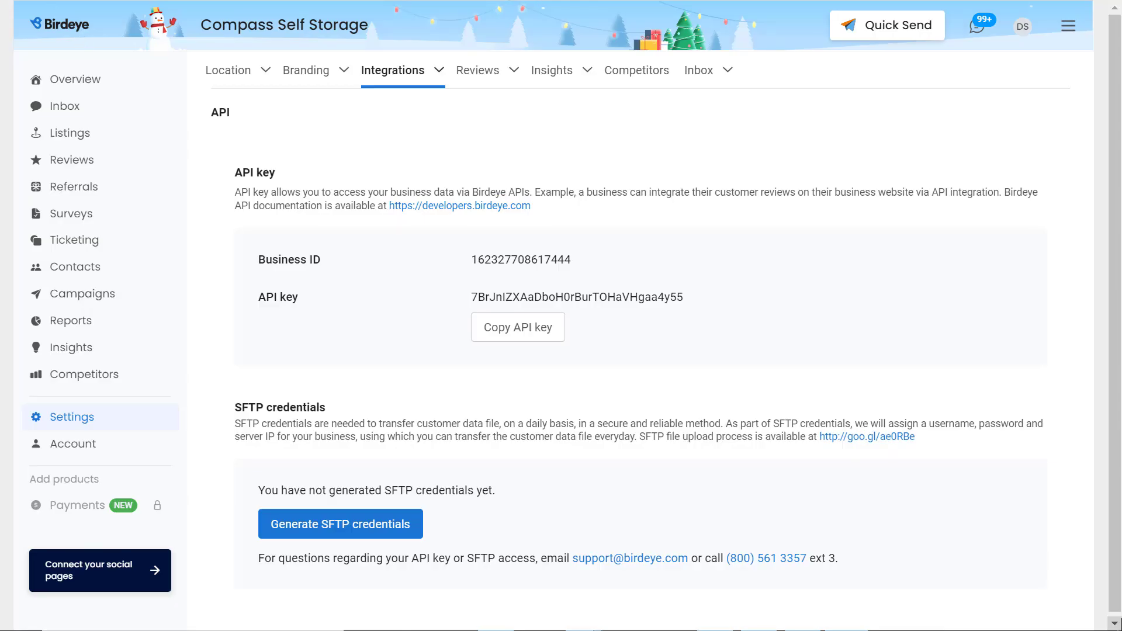
# Navigate developers.birdeye.com to the Reviews Get curl example and select its business ID.
pyautogui.click(458, 205)
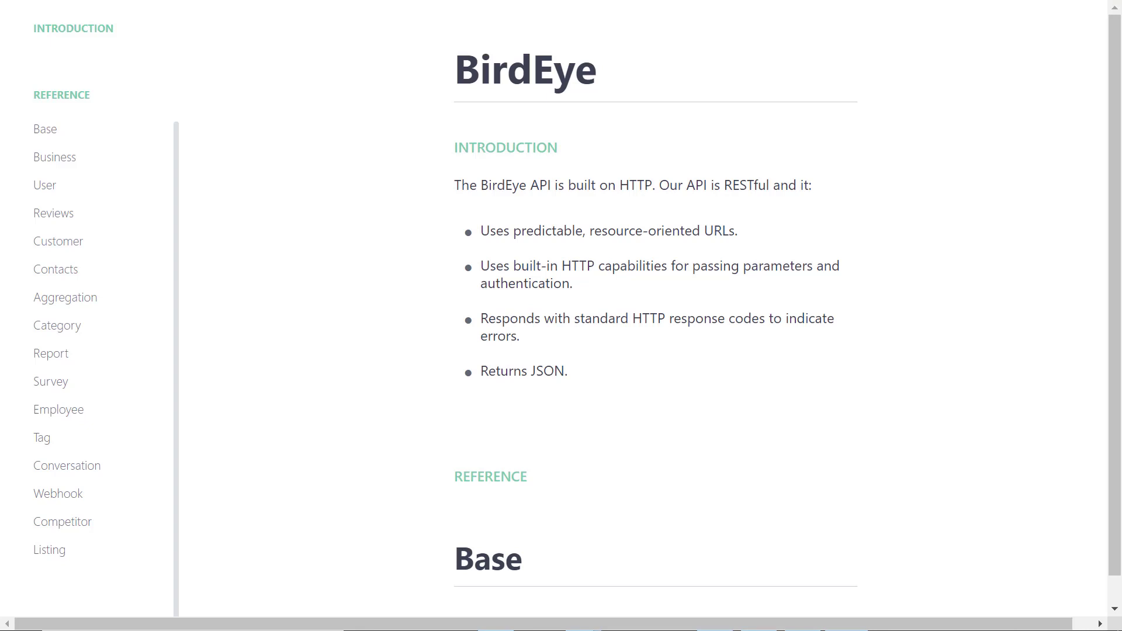
pyautogui.click(53, 213)
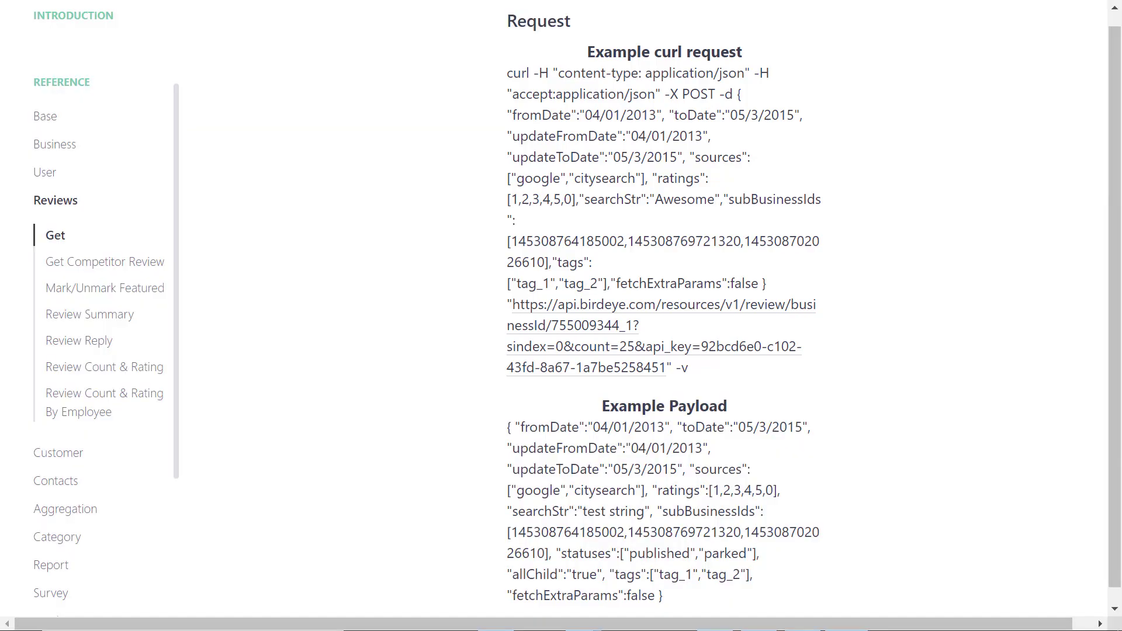
pyautogui.doubleClick(569, 325)
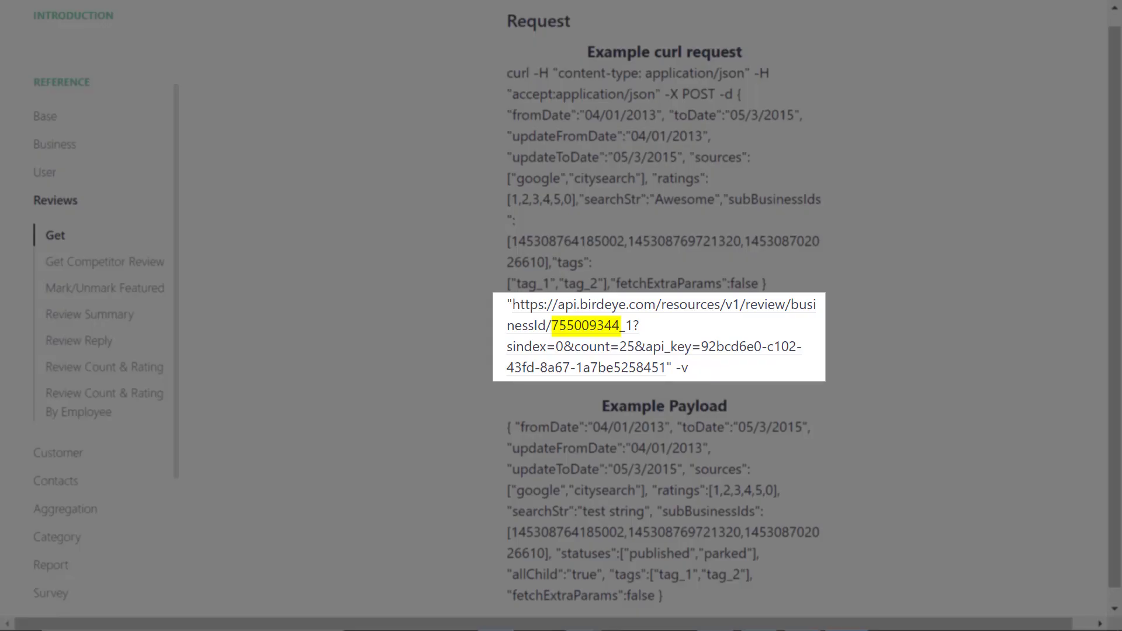